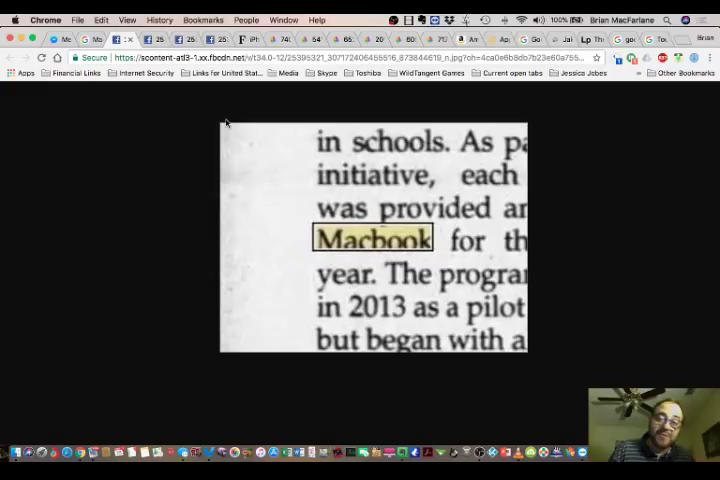
{"action": "mouse_move", "coordinate": [172, 120]}
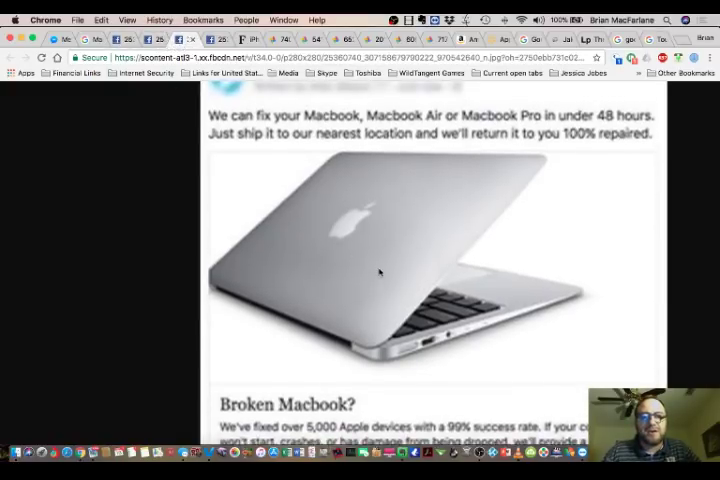
Scroll down through the ad image offering repairs for Macbook, Macbook Air or Macbook Pro.
{"action": "scroll", "scroll_direction": "down", "scroll_amount": 3}
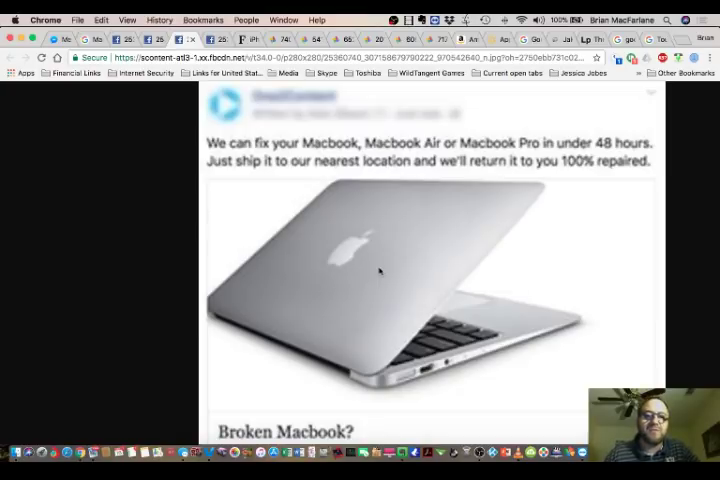
{"action": "mouse_move", "coordinate": [396, 166]}
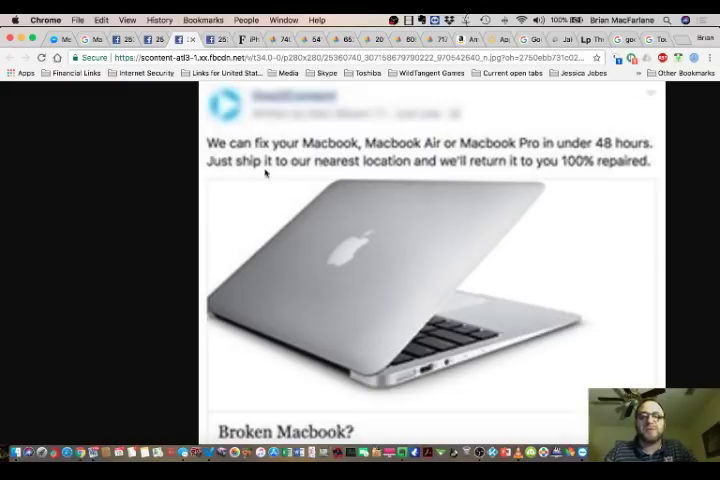
{"action": "scroll", "scroll_direction": "down", "scroll_amount": 3}
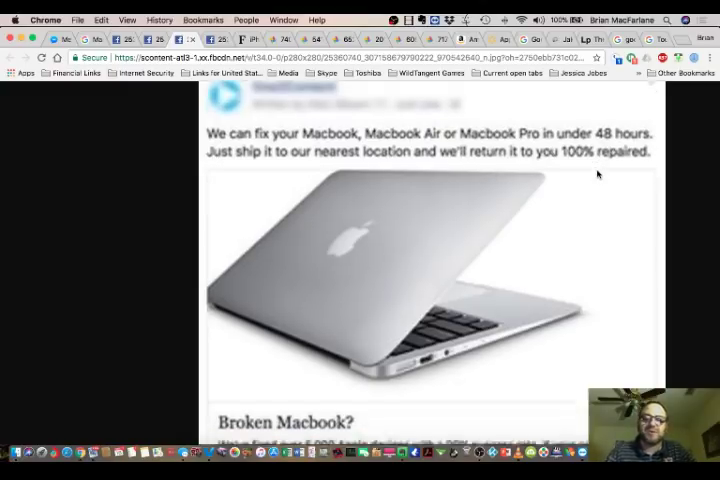
{"action": "scroll", "scroll_direction": "down", "scroll_amount": 3}
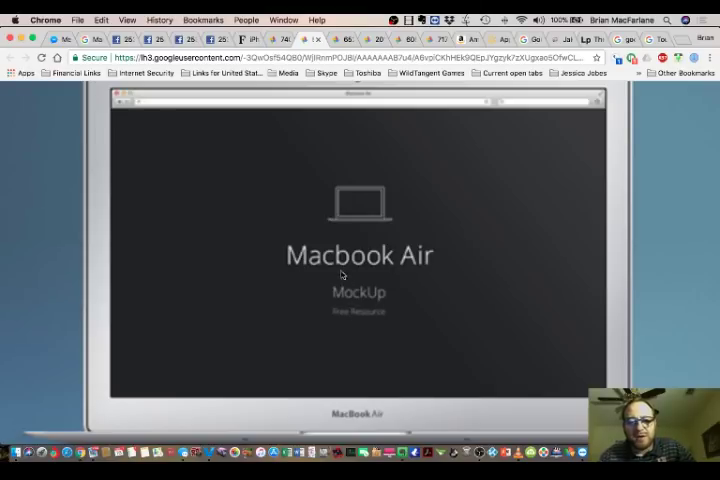
{"action": "mouse_move", "coordinate": [302, 136]}
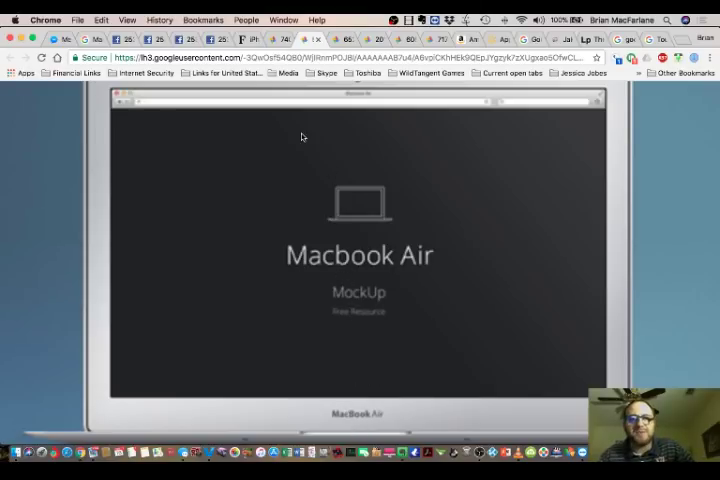
{"action": "mouse_move", "coordinate": [352, 90]}
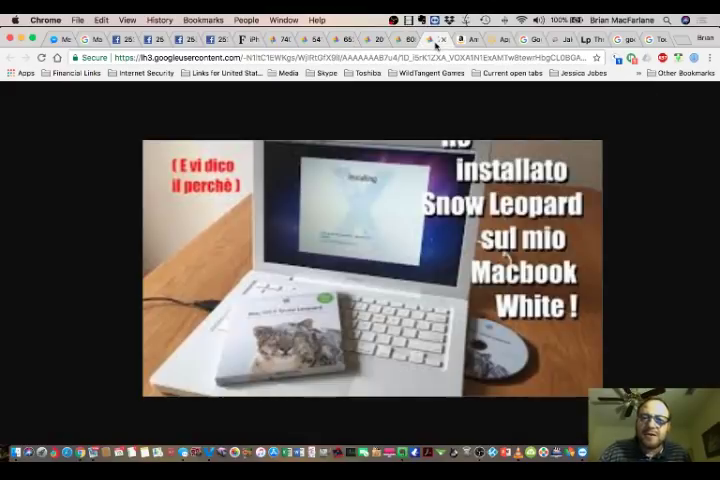
{"action": "mouse_move", "coordinate": [460, 272]}
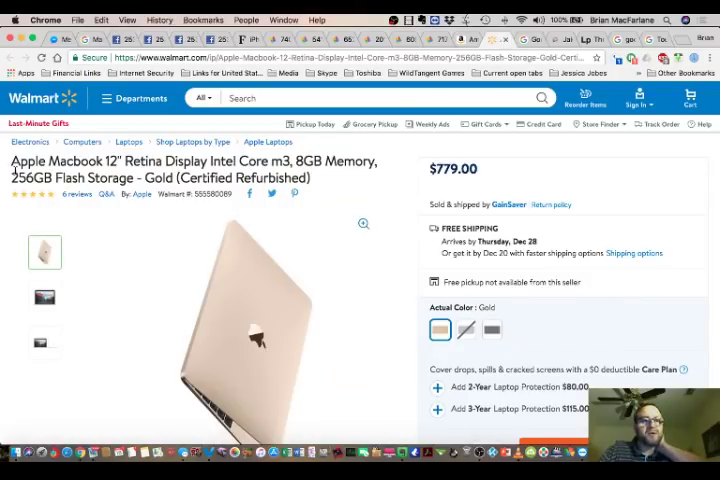
{"action": "mouse_move", "coordinate": [180, 140]}
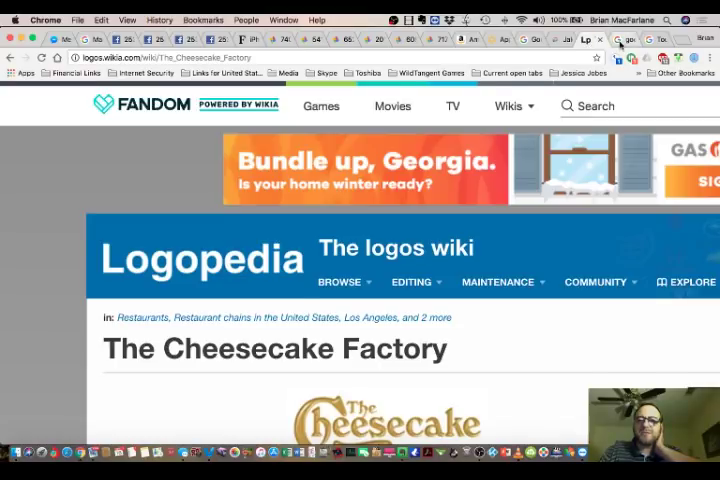
Show the Google Books page for 'Touch Bar for Macbook Pro 2017' and select the search term 'macbook pro'.
{"action": "left_click", "coordinate": [628, 40]}
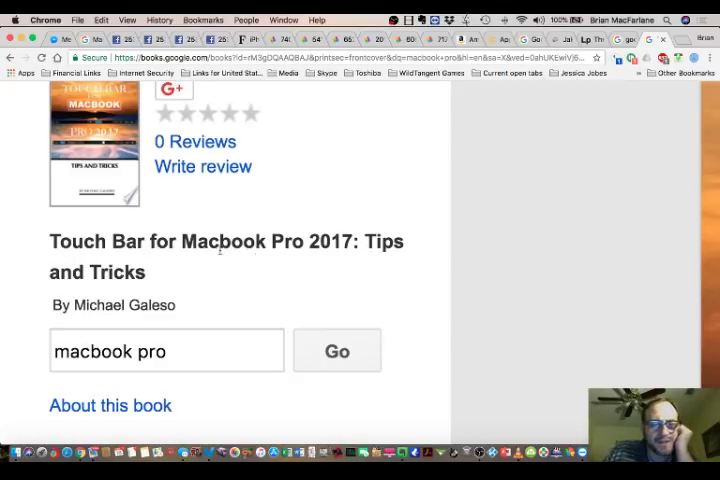
{"action": "double_click", "coordinate": [222, 240]}
{"action": "type", "text": "macbook"}
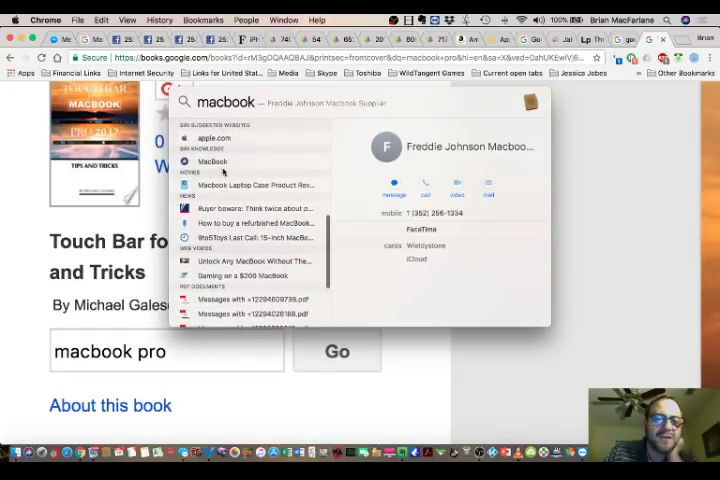
Preview the 'Macbook Laptop Case Product Review' document in the Spotlight results for 'macbook'.
{"action": "left_click", "coordinate": [256, 184]}
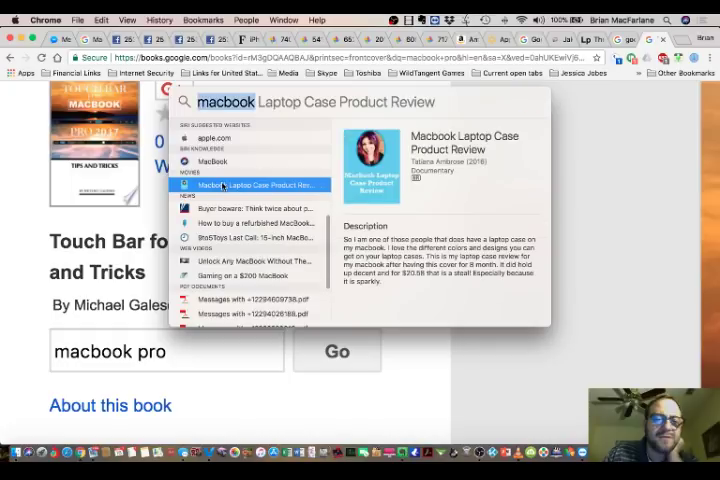